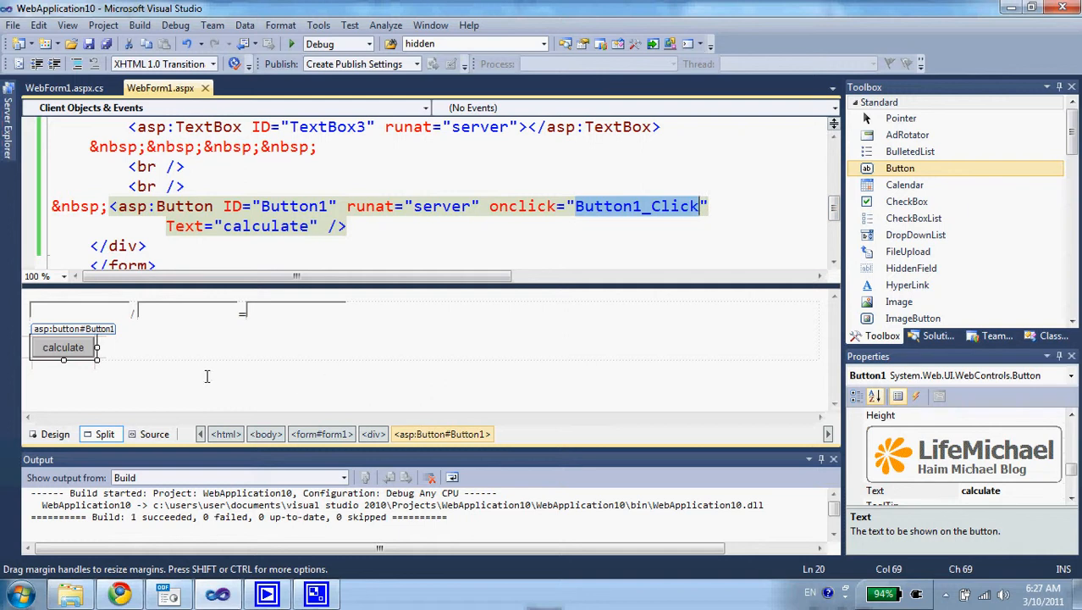
pyautogui.moveTo(179, 371)
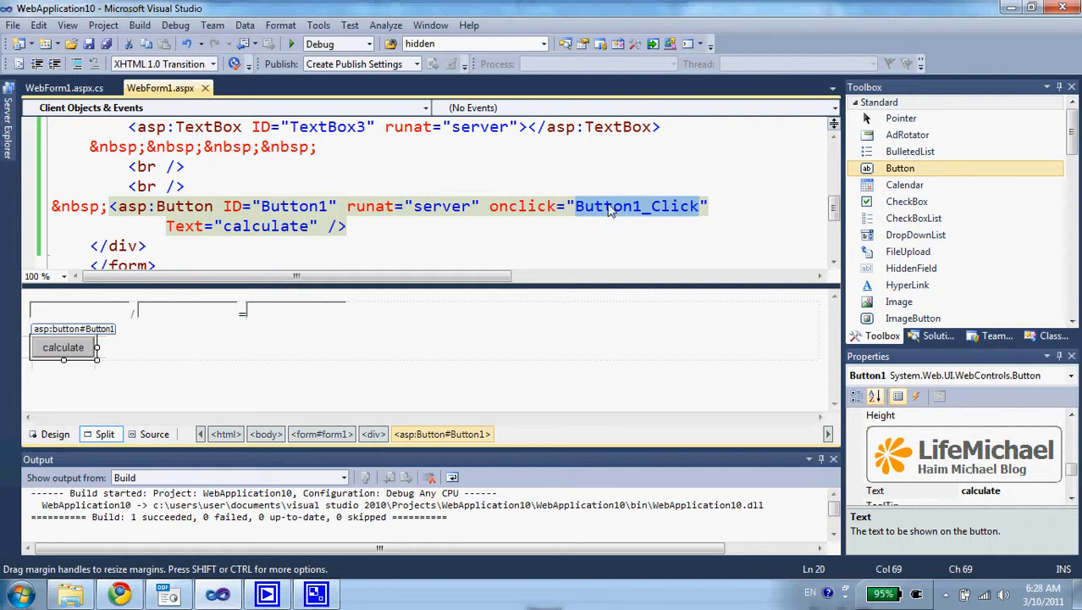
pyautogui.moveTo(608, 210)
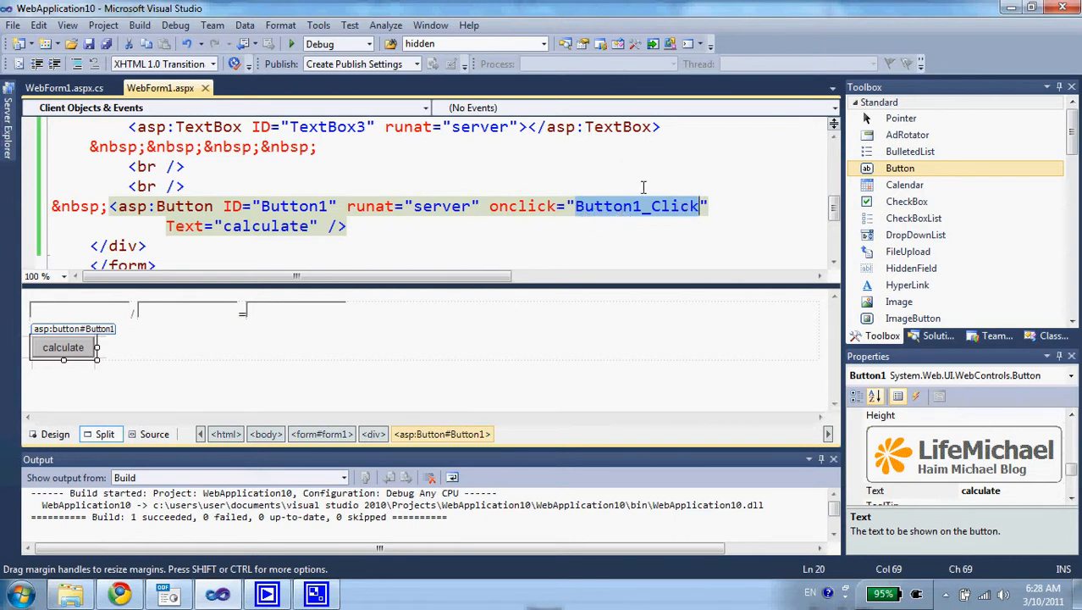
# Show WebForm1.aspx.cs with the Button1_Click handler dividing the two parsed numbers
pyautogui.click(64, 88)
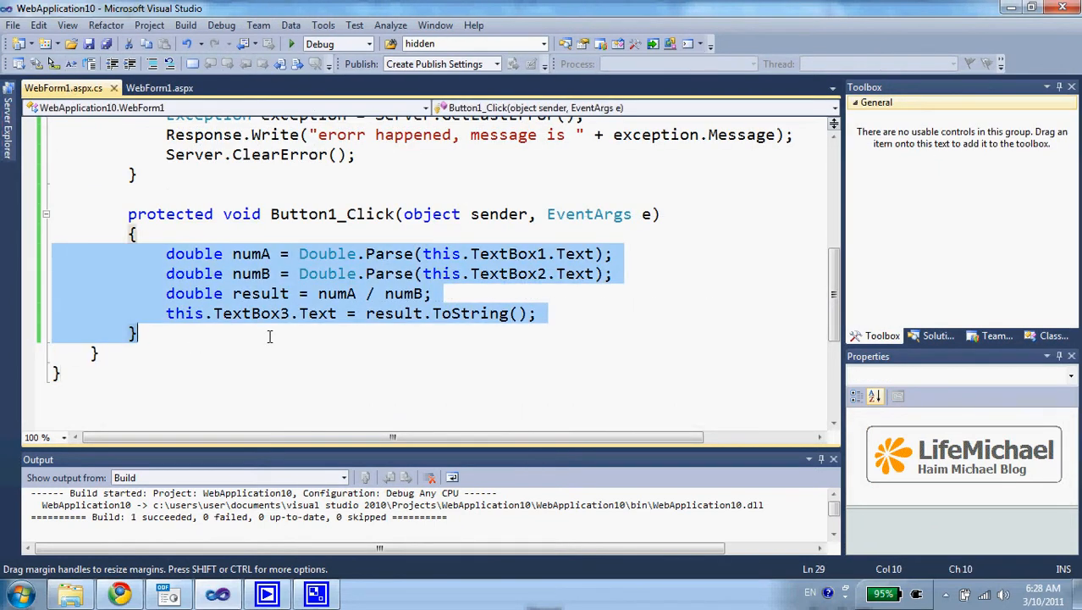
pyautogui.click(549, 313)
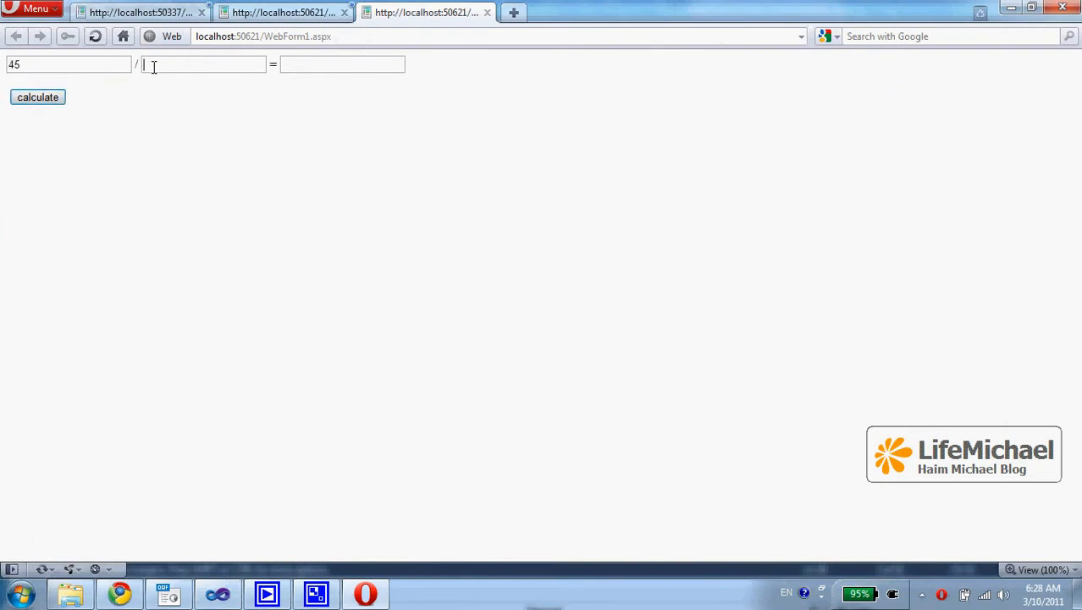
# Calculate 45 / 2 to get 22.5, then submit 45 / 256
pyautogui.write('2')
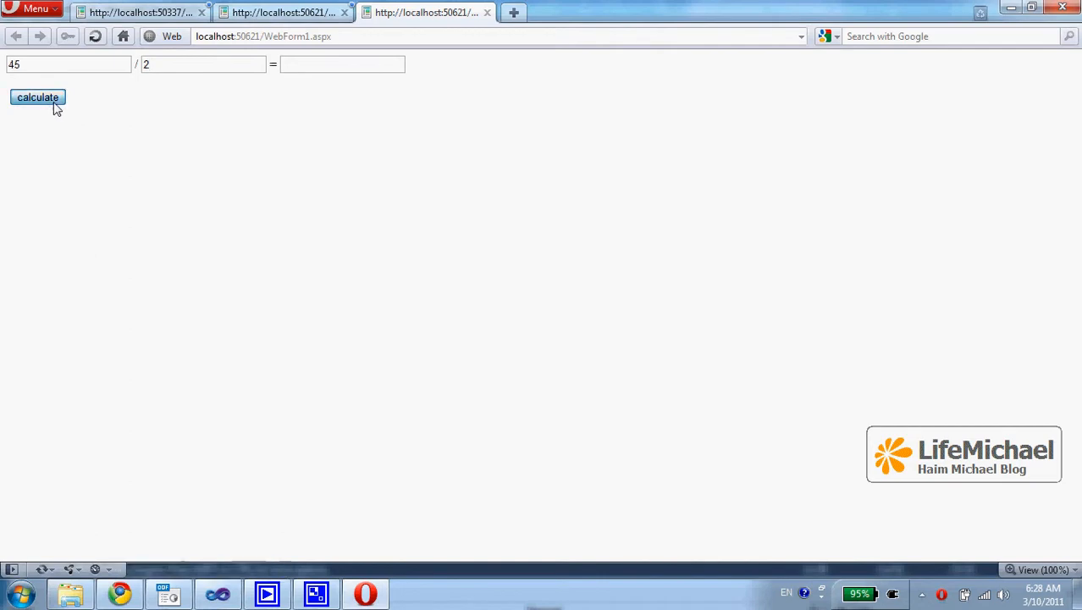
pyautogui.click(37, 97)
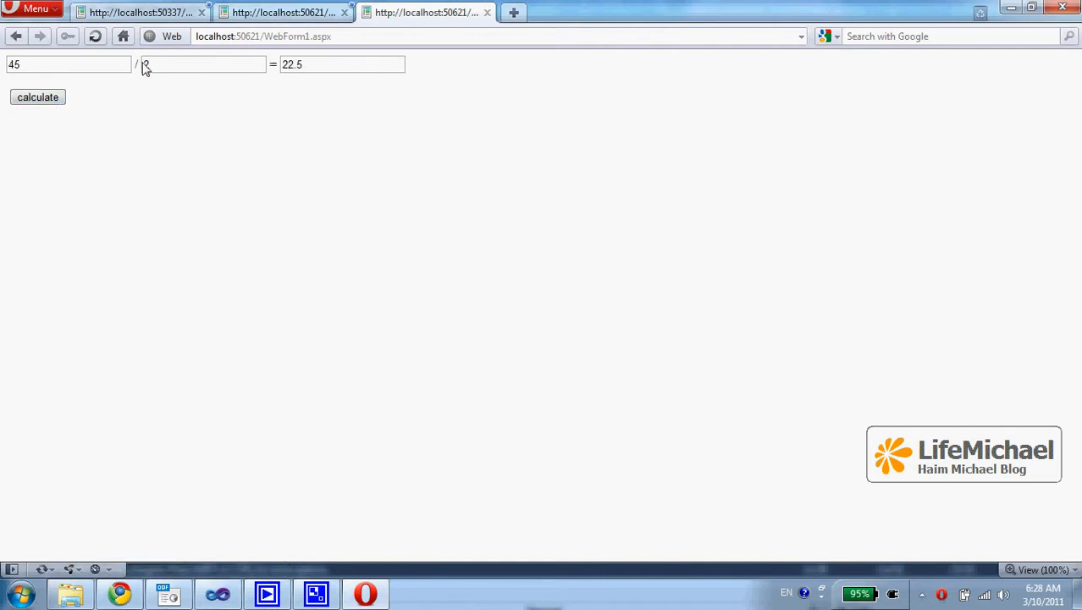
pyautogui.write('256')
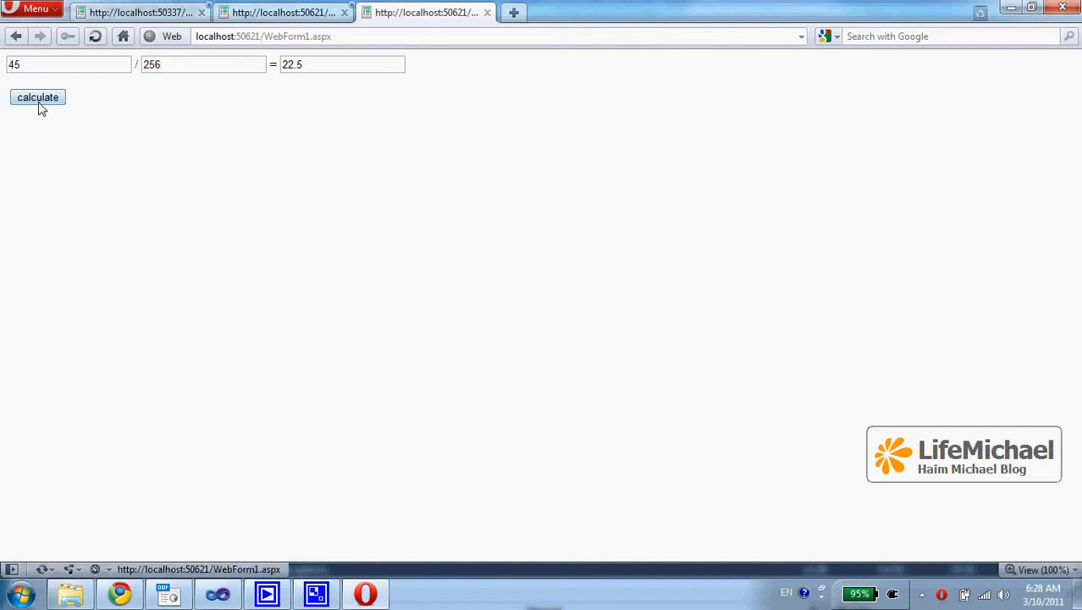
pyautogui.click(37, 96)
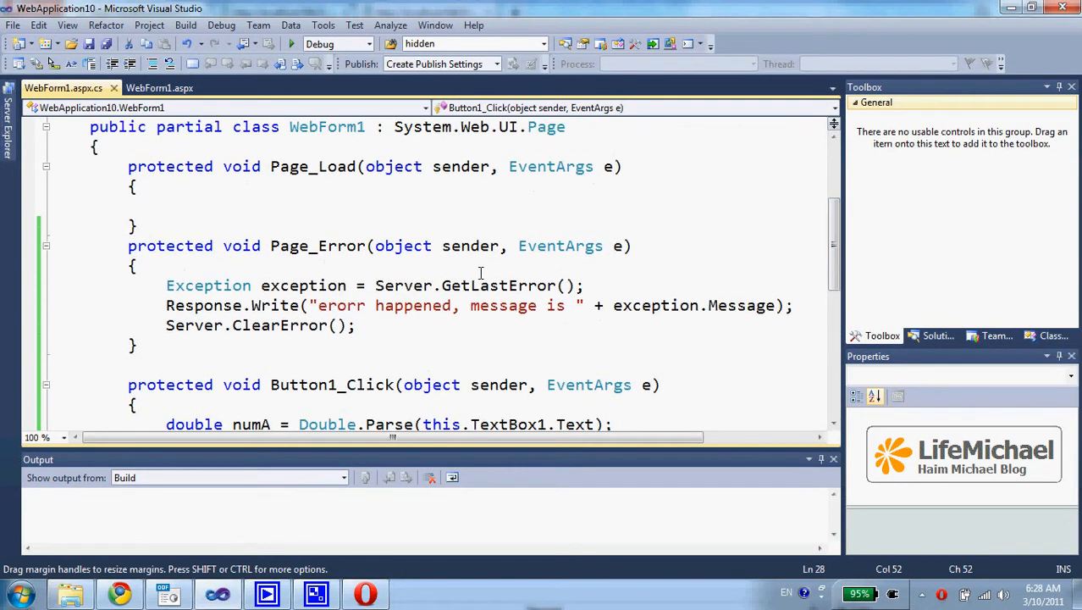
pyautogui.moveTo(288, 246)
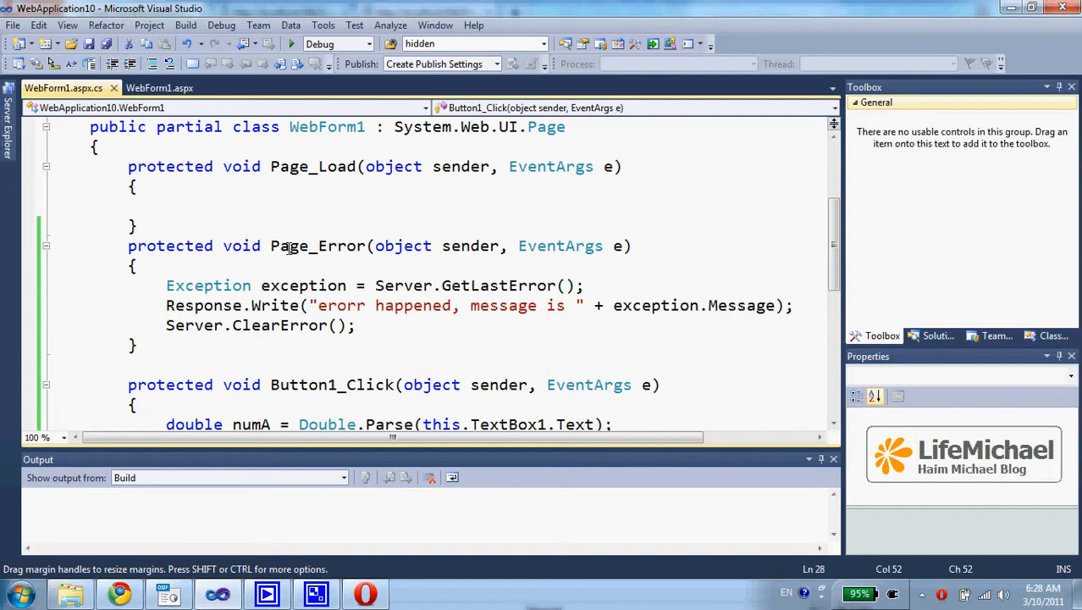
pyautogui.moveTo(412, 255)
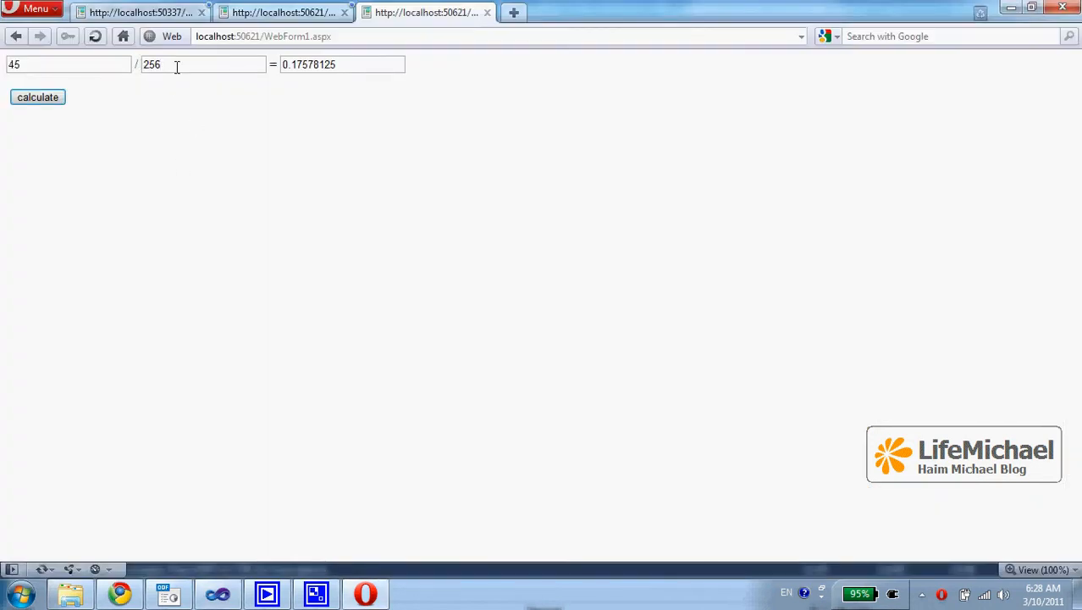
# Append the letters 'twsser5' after 256 in the second number box
pyautogui.write('twsse')
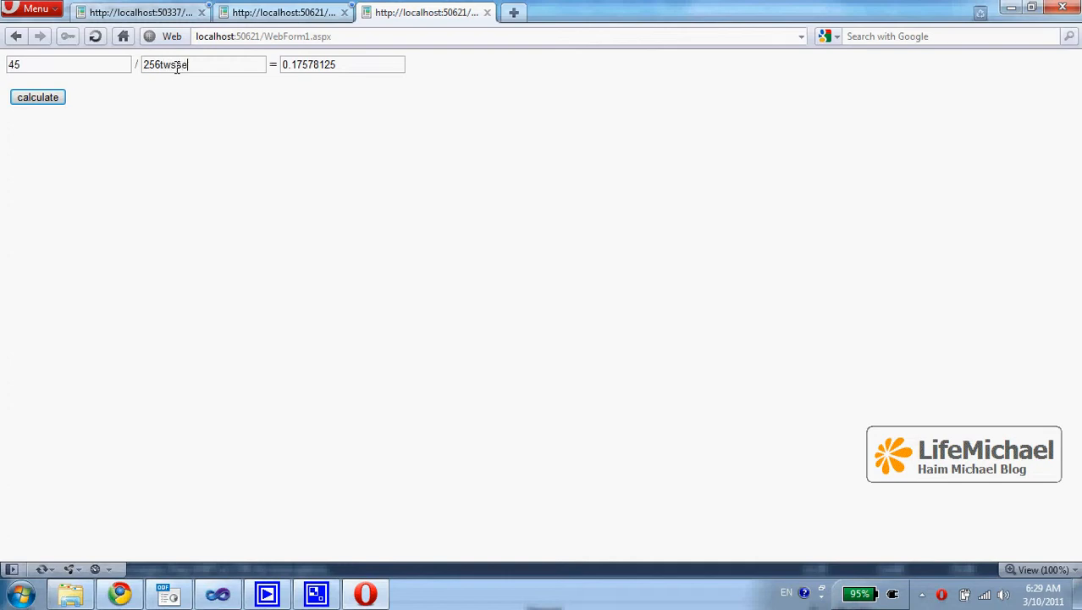
pyautogui.write('r5')
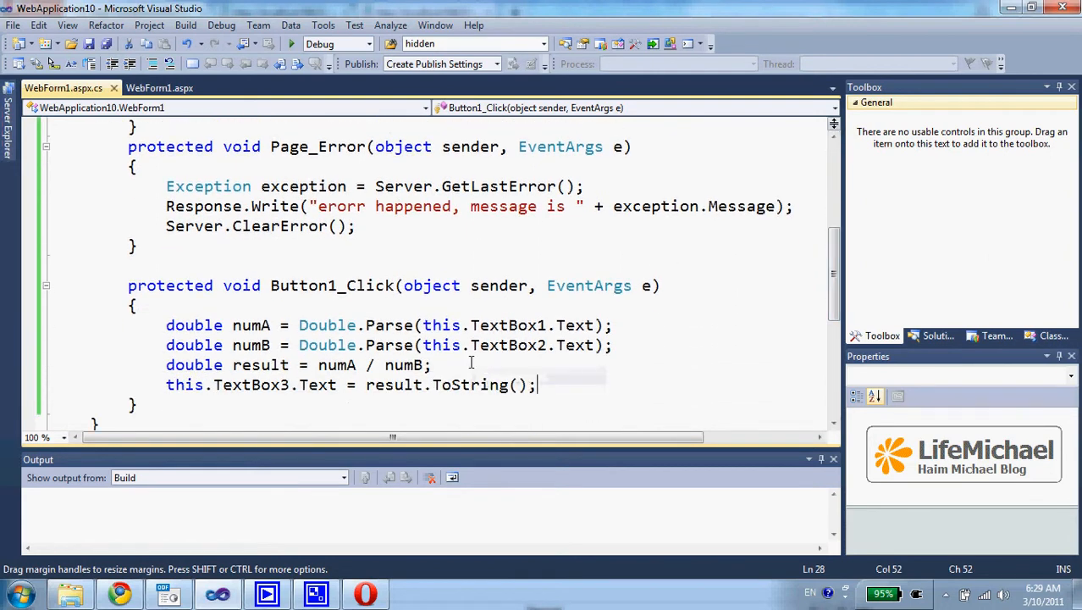
pyautogui.moveTo(208, 185)
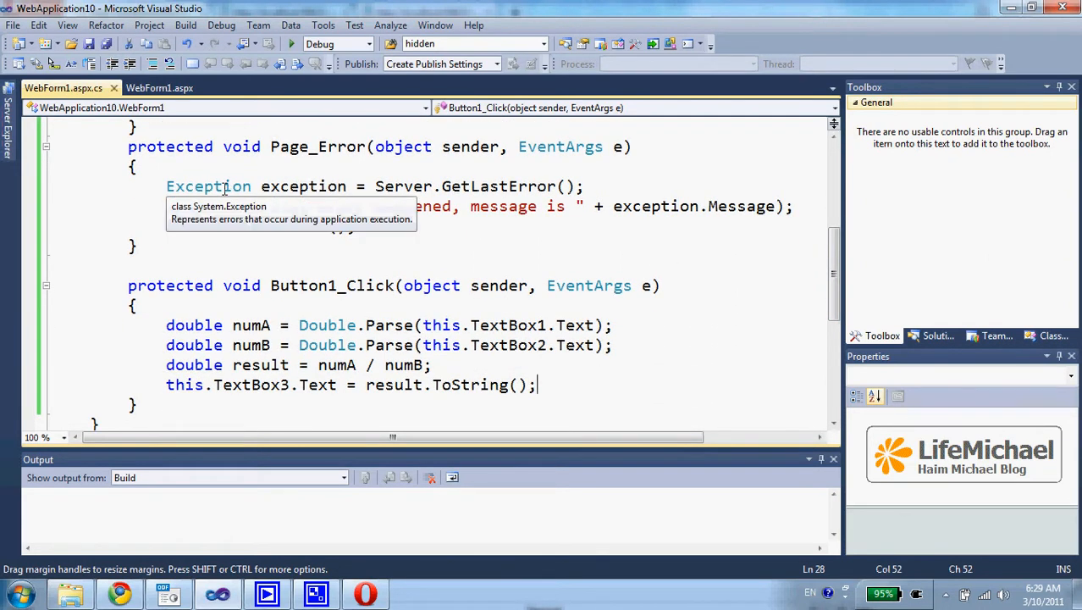
pyautogui.moveTo(441, 345)
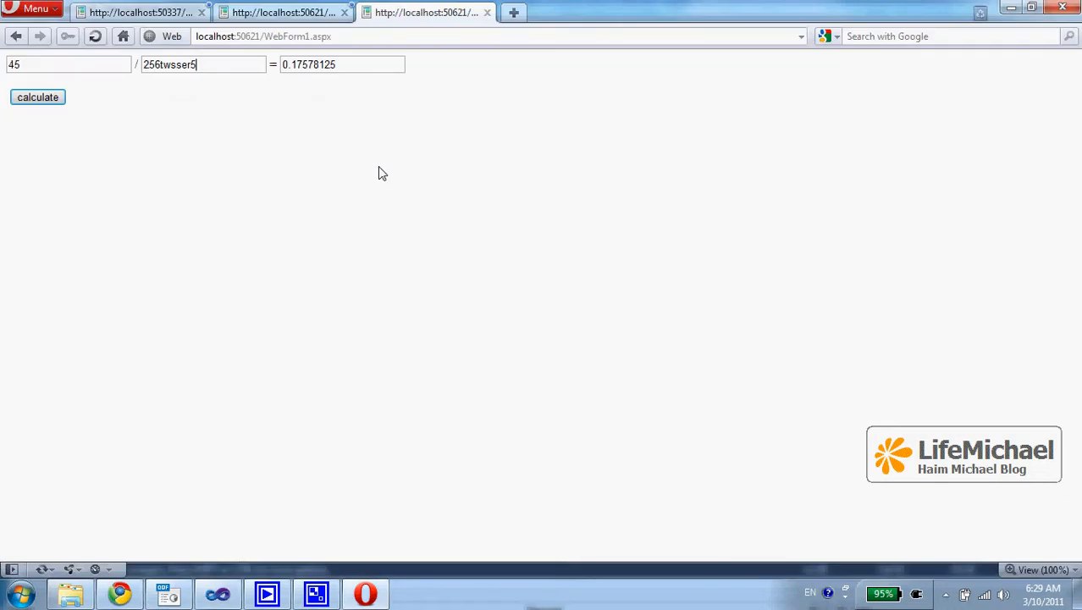
# Submit 45 / 256twsser5 so the page reports the input string was not in a correct format
pyautogui.click(37, 97)
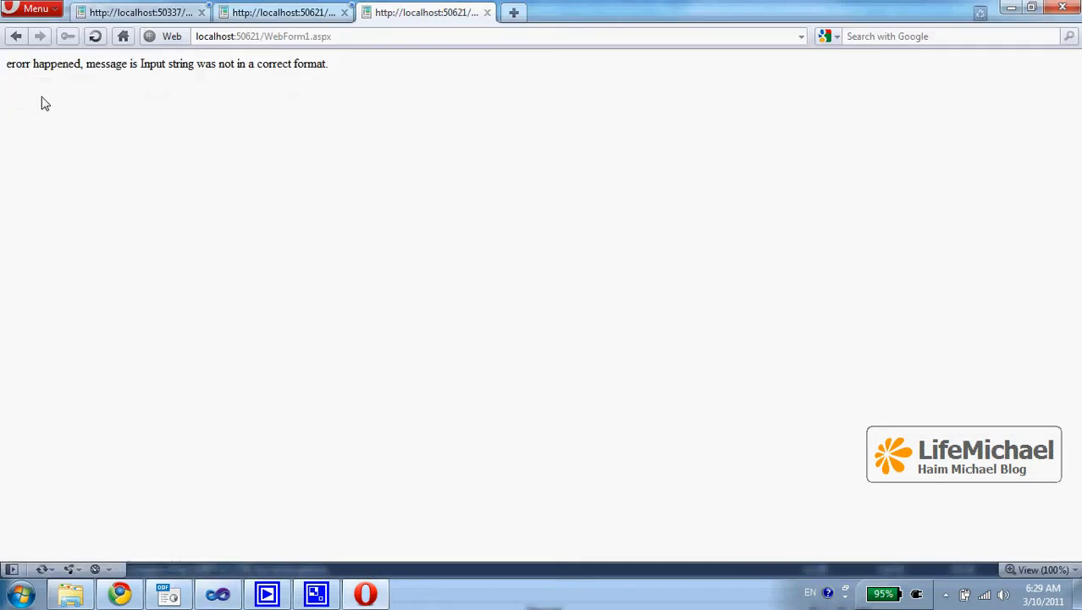
pyautogui.moveTo(42, 83)
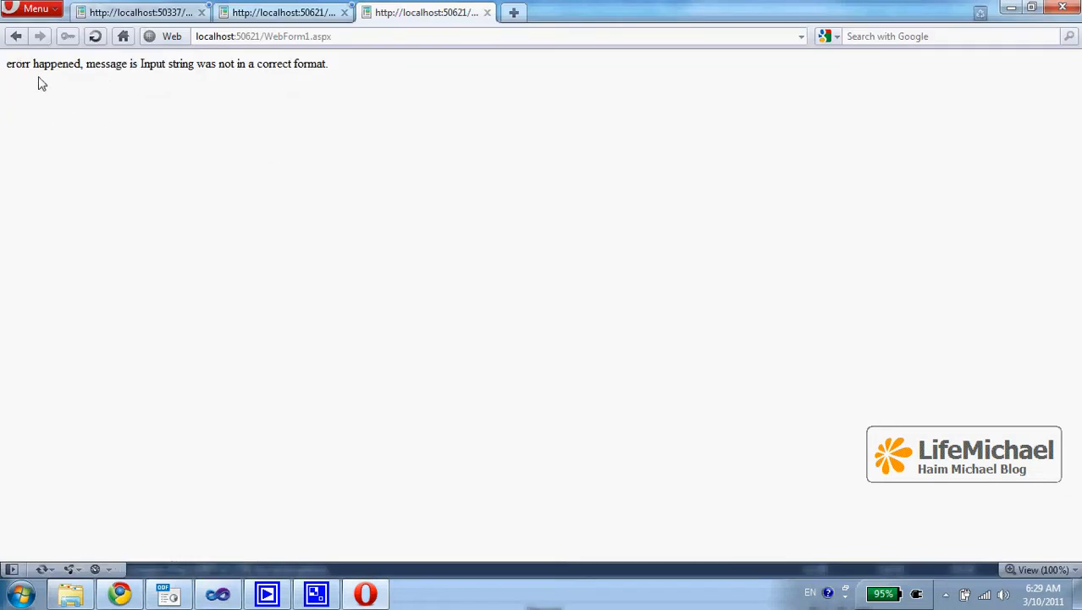